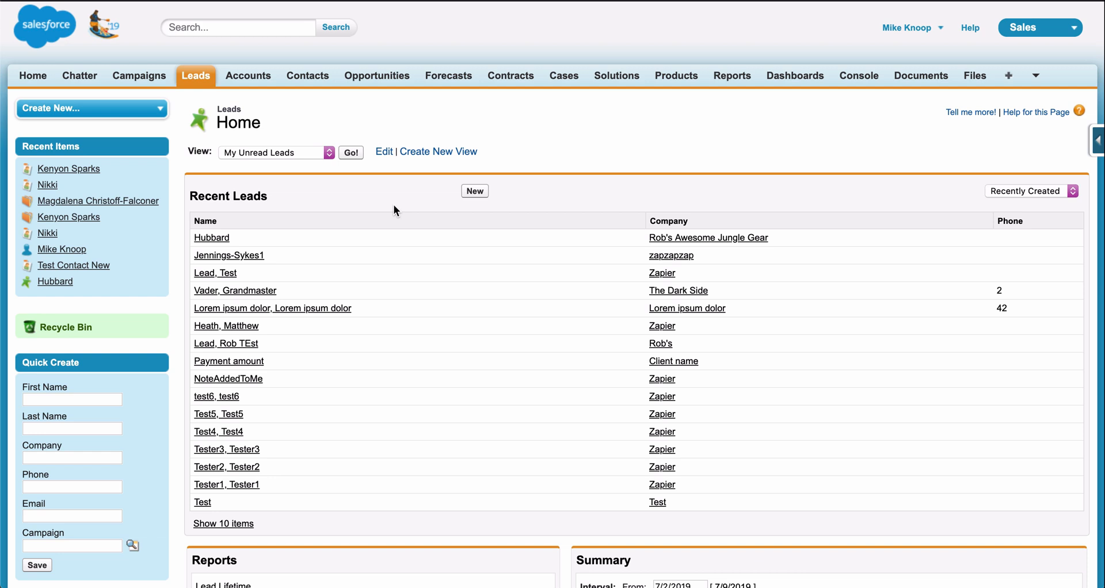
mouse_move(167, 116)
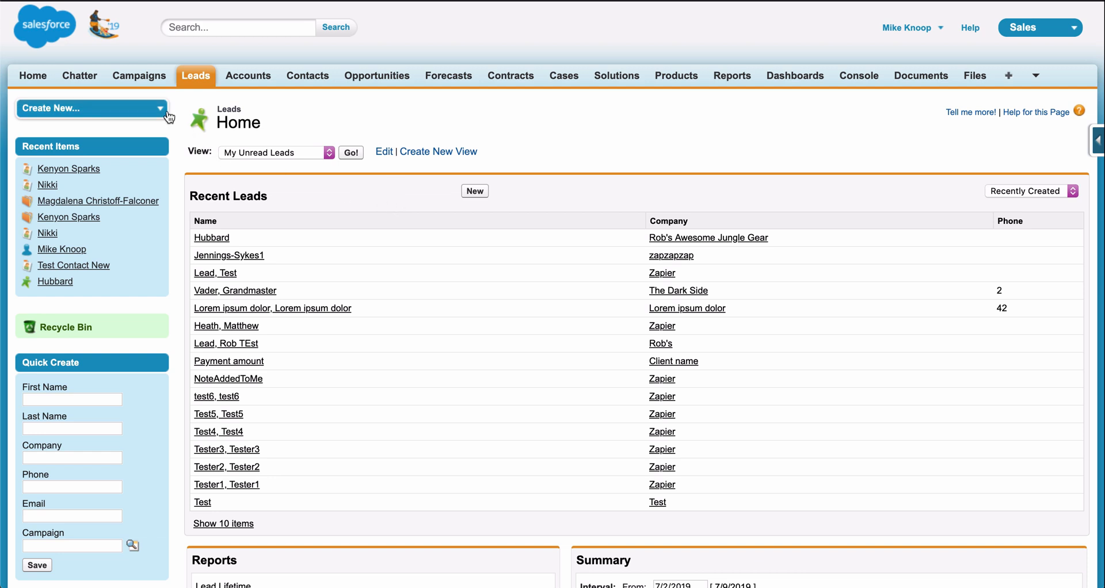
In Salesforce, start a new lead, discard it unsaved, and open the lead import tool.
click(92, 108)
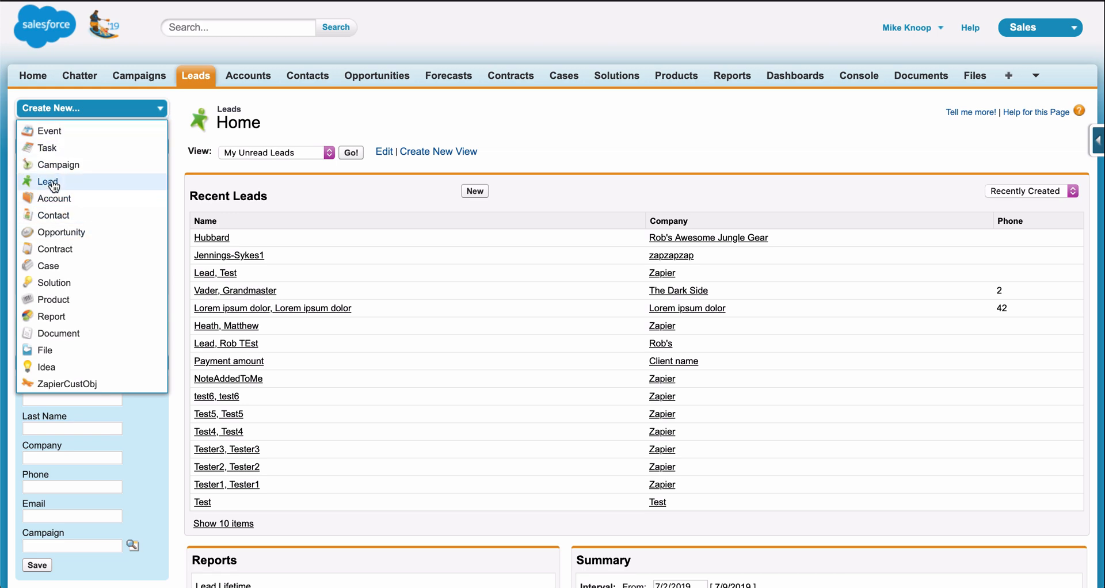
click(48, 182)
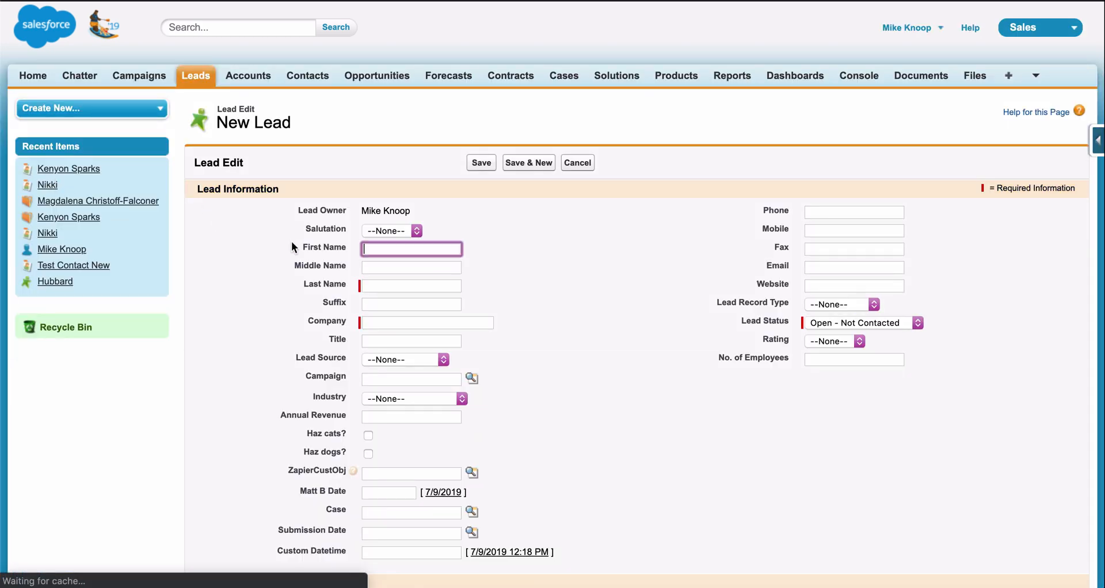
scroll(down, 3)
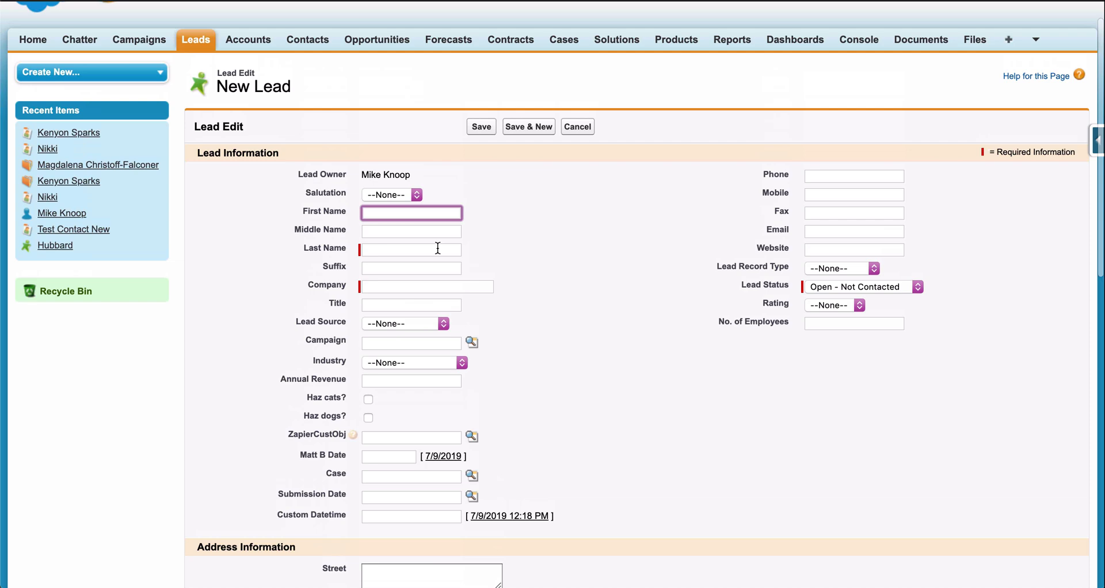
click(577, 127)
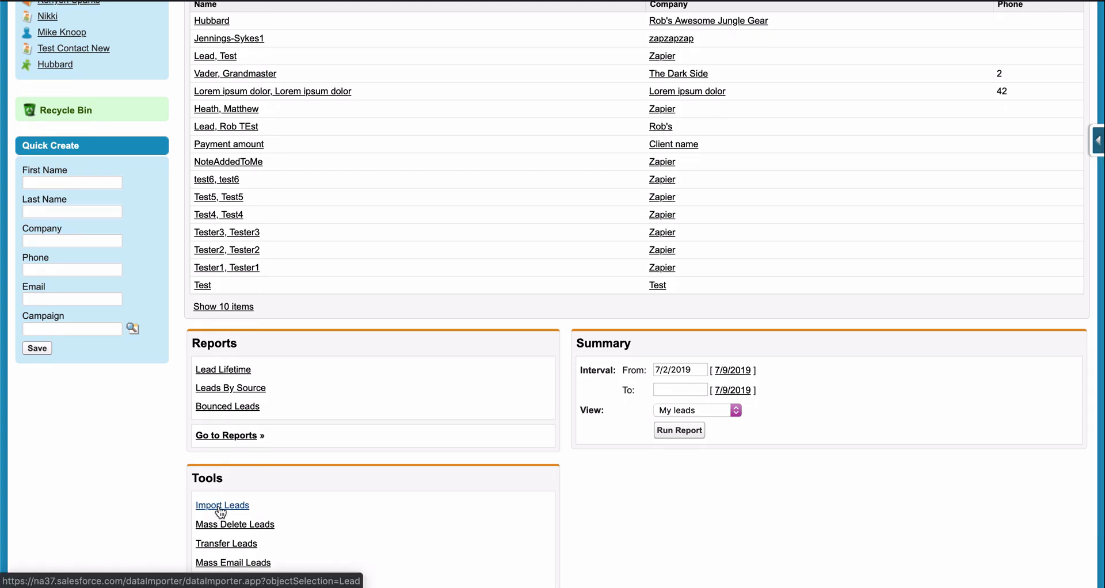
click(222, 505)
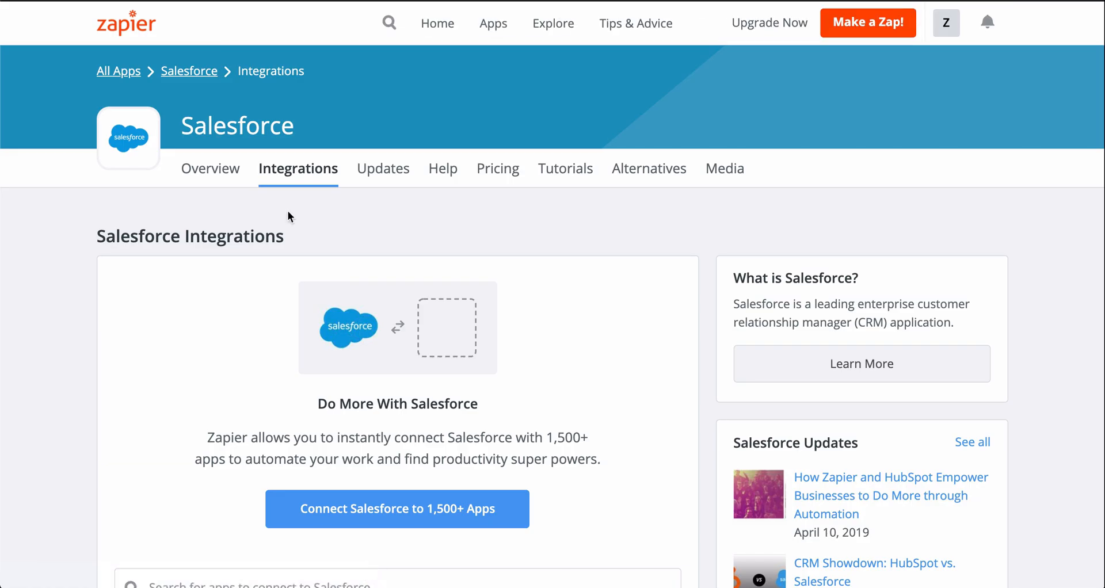
Page the Salesforce integrations app list forward twice to apps 41–48, then view the Zap templates.
scroll(down, 3)
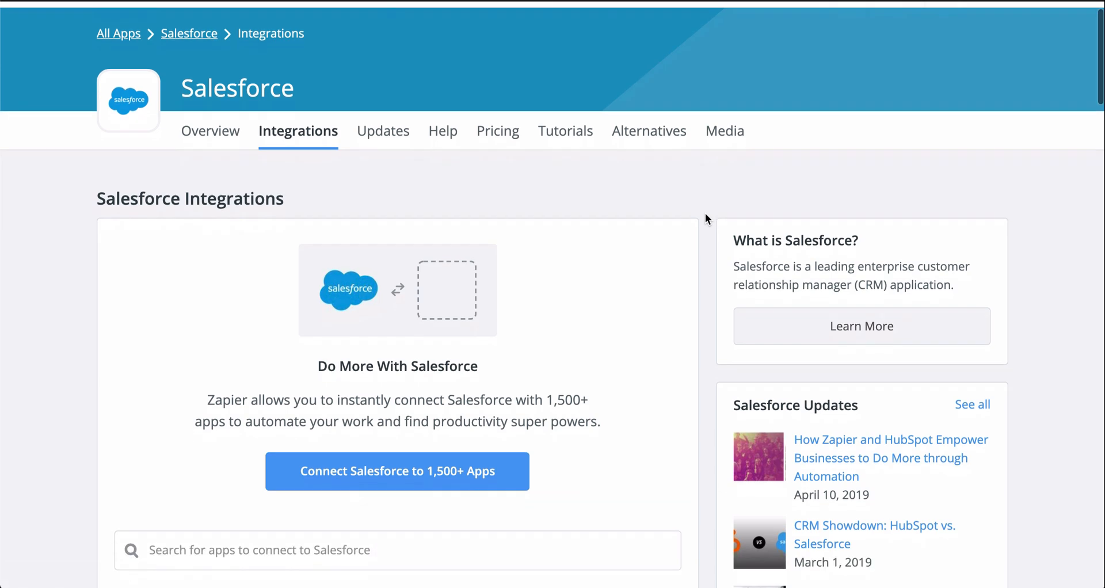
scroll(down, 3)
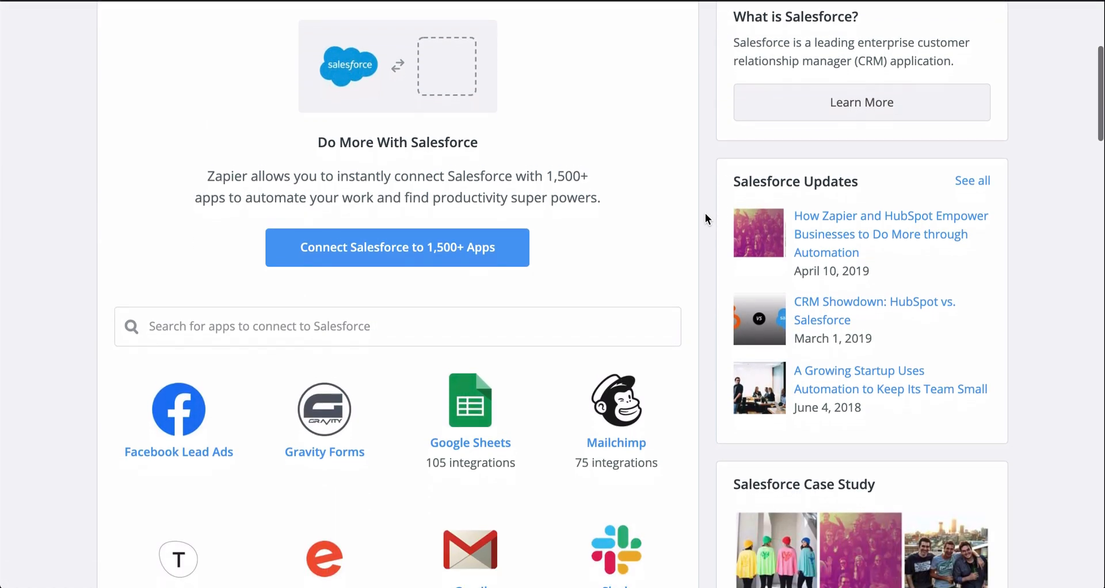
scroll(down, 3)
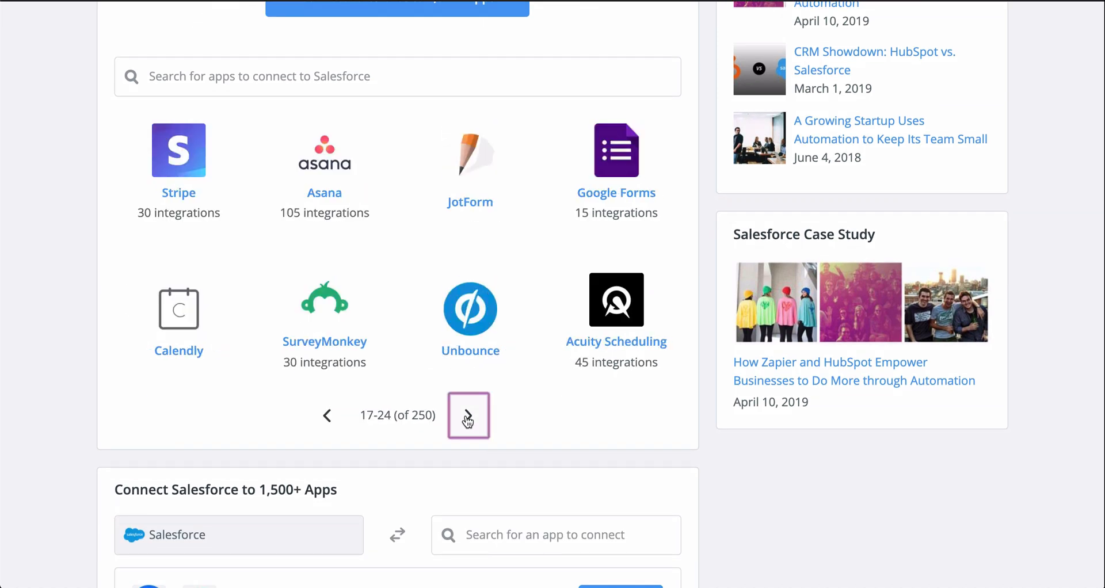
click(469, 415)
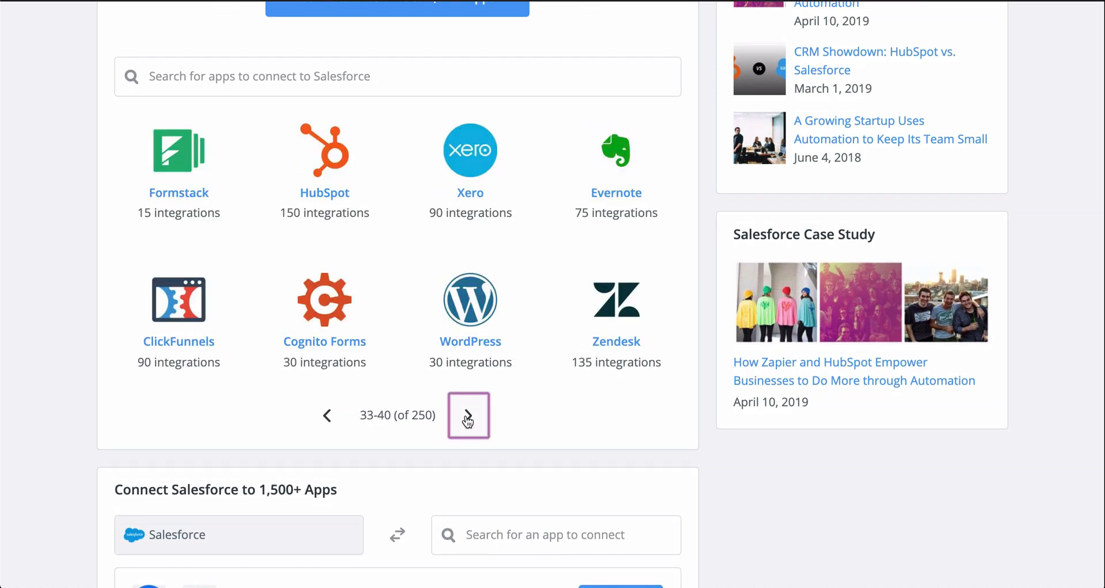
click(468, 415)
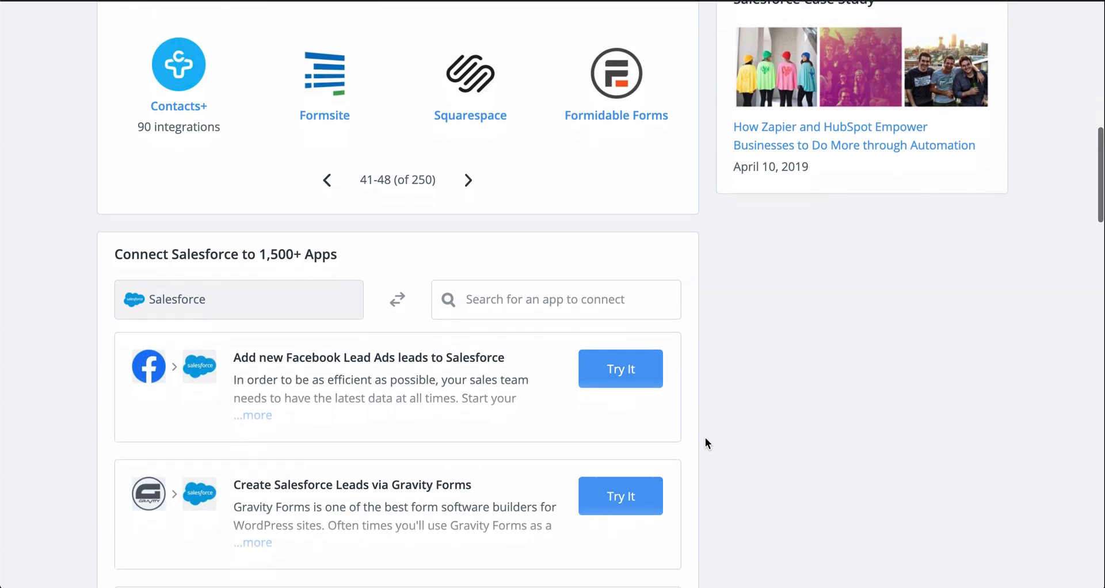
scroll(down, 3)
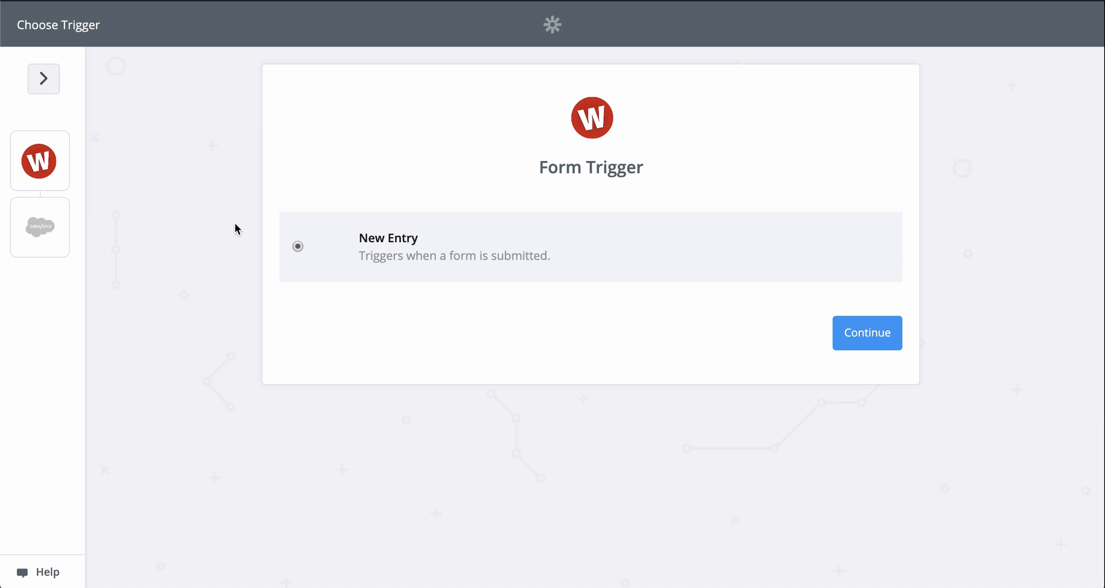
mouse_move(76, 175)
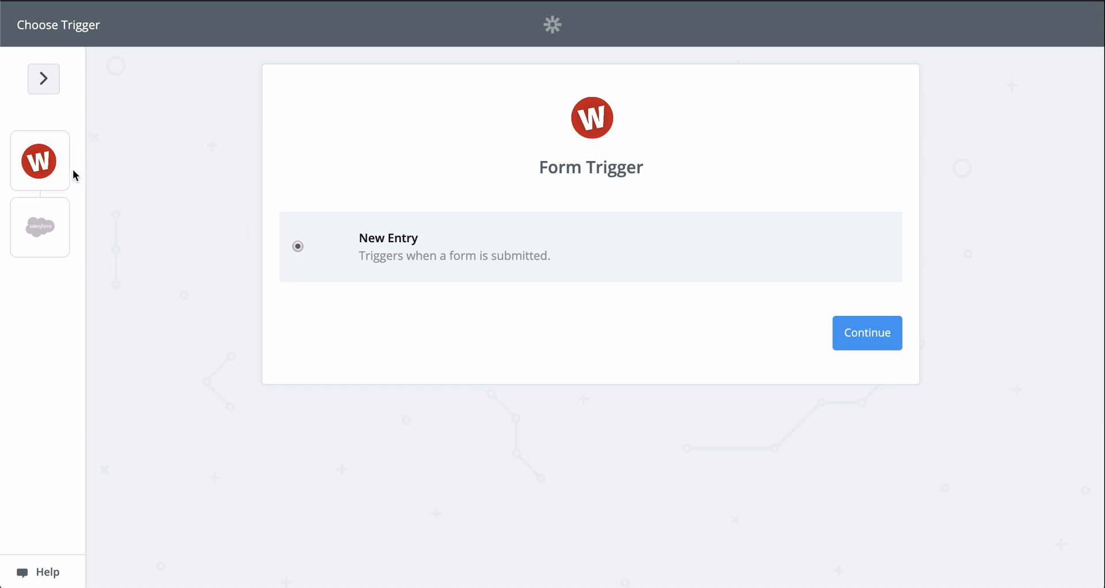
mouse_move(819, 336)
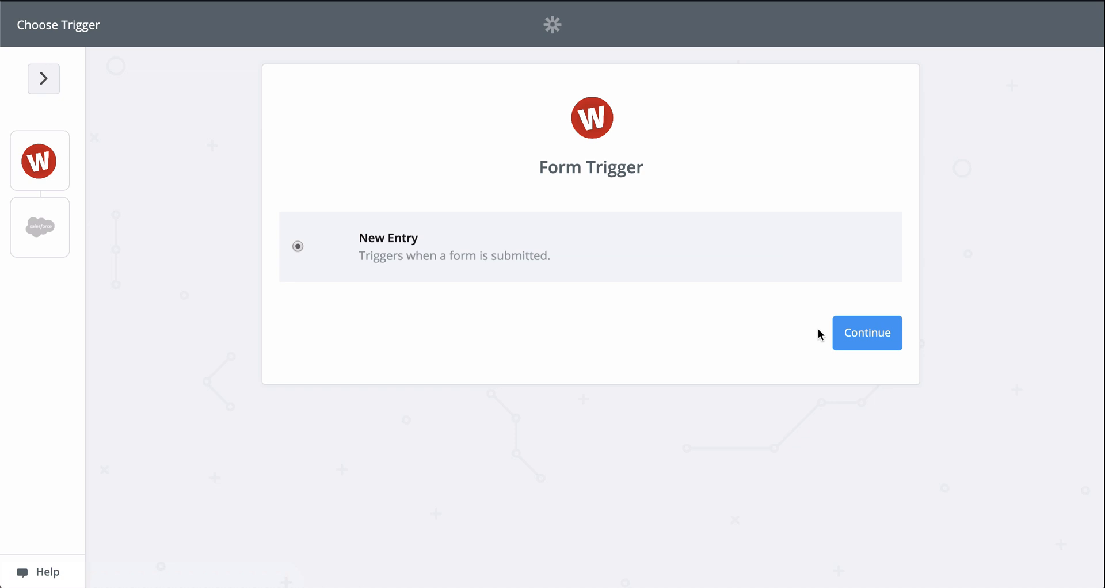
Confirm the Wufoo New Entry trigger and save the connected tutorial-videos form account.
click(866, 332)
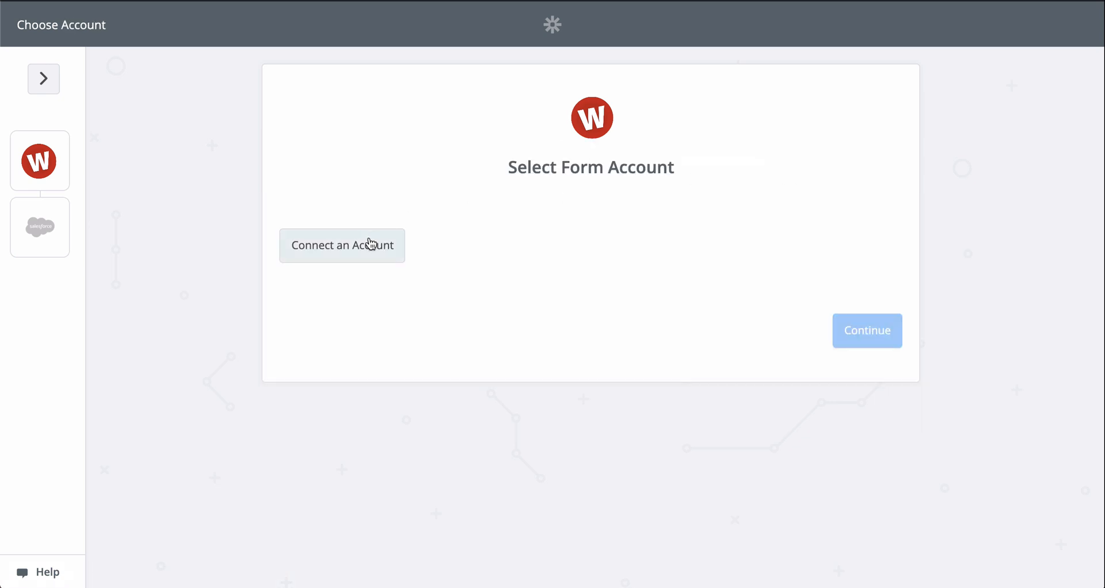
click(341, 245)
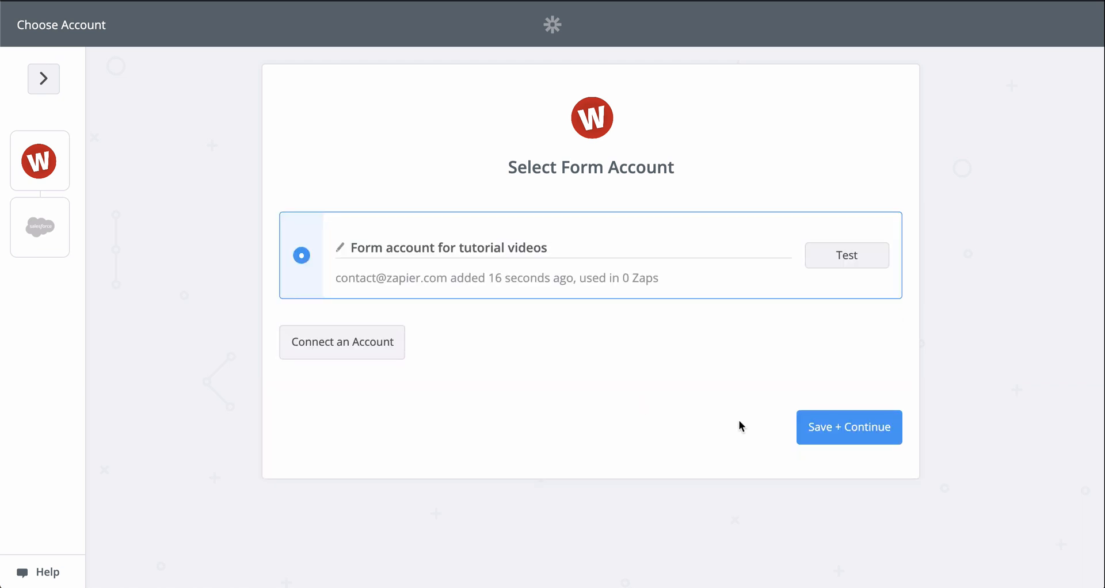
click(848, 427)
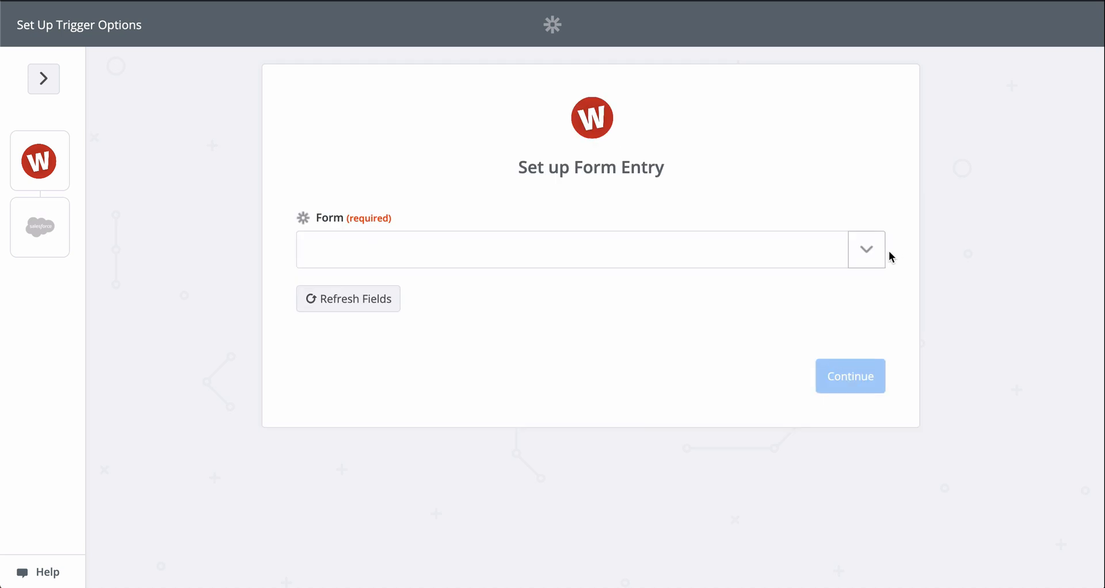
Use the Video Tutorials Test form and accept the Jeor Mormont sample entry.
click(866, 249)
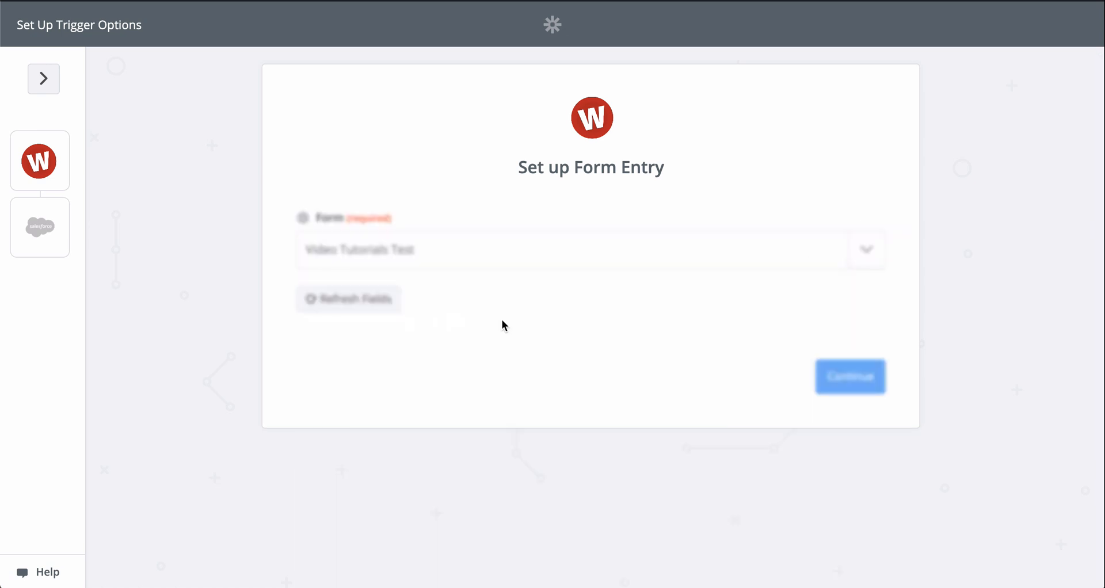
click(850, 377)
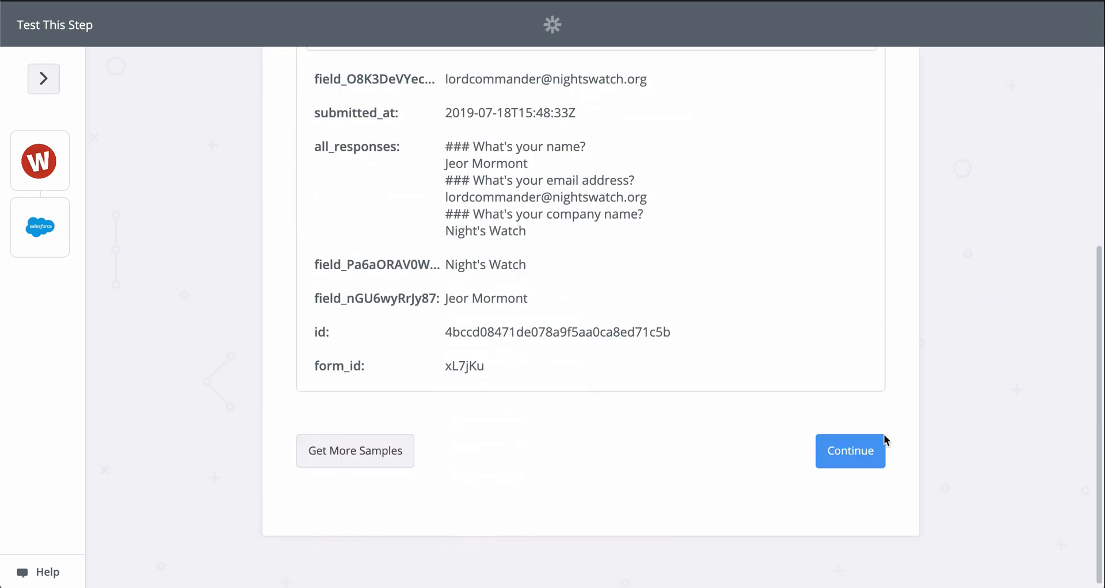
click(850, 450)
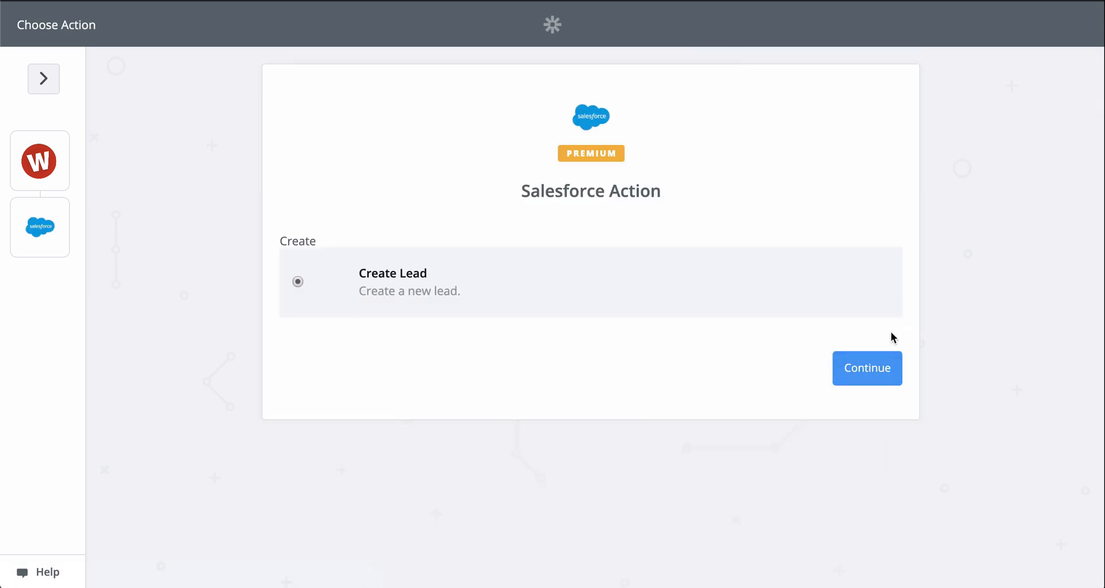
Confirm Create Lead, then authorize, sign in to and save a Salesforce account.
click(867, 368)
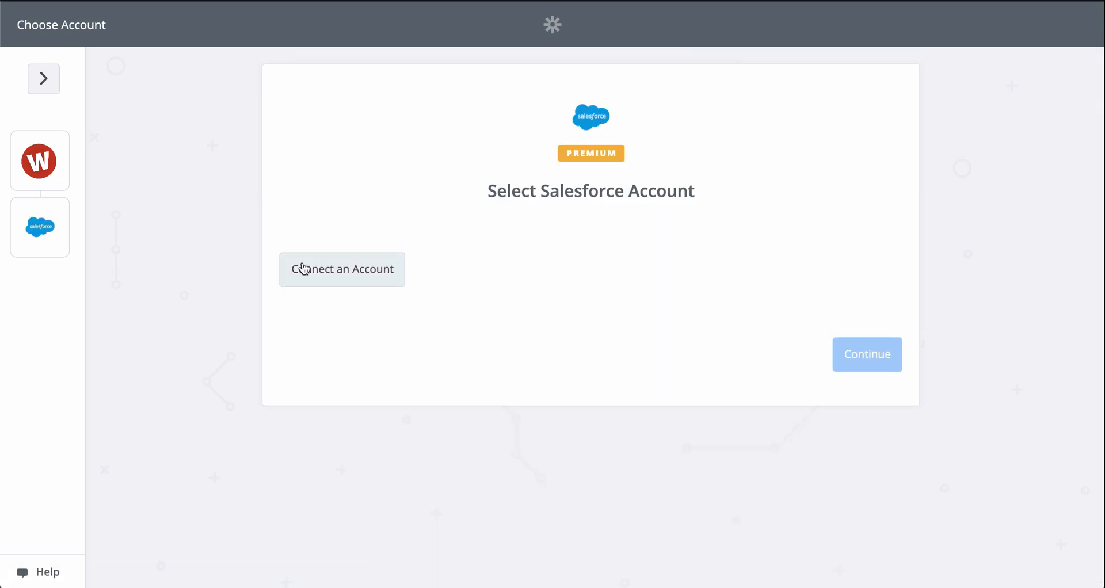
click(342, 269)
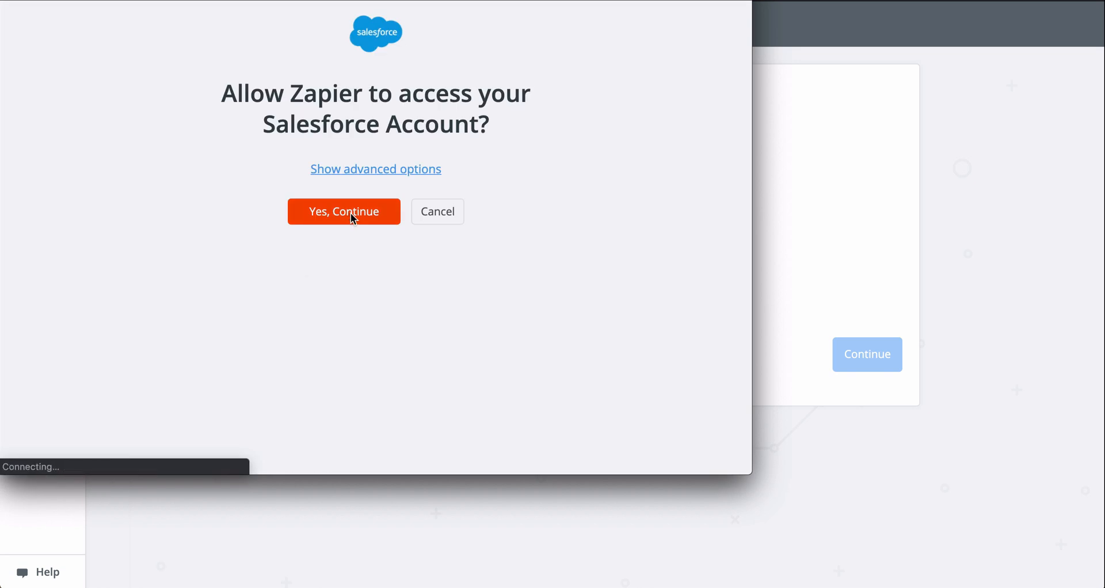
click(344, 212)
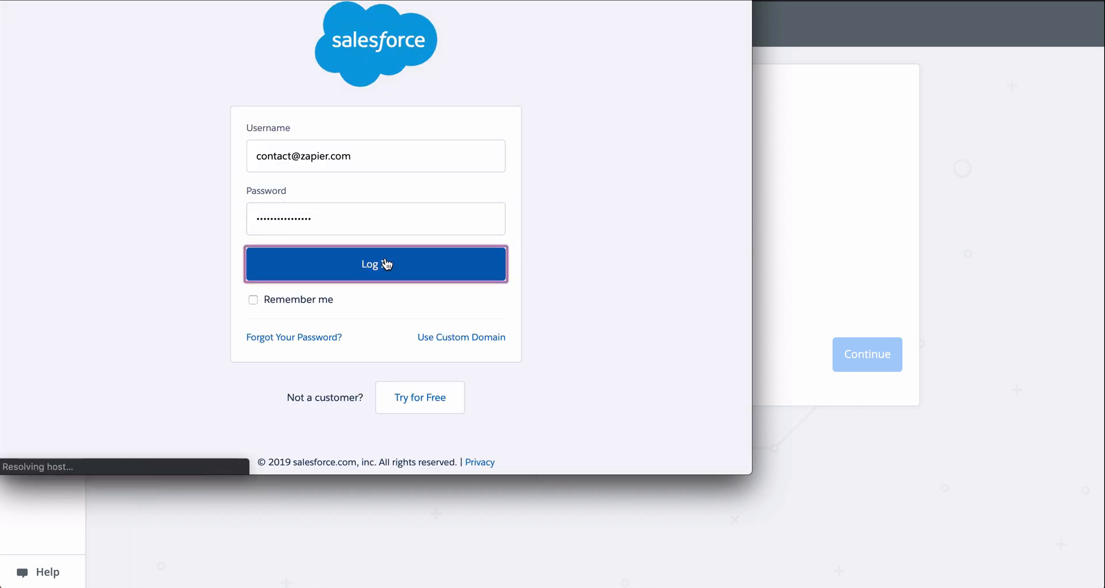
click(375, 264)
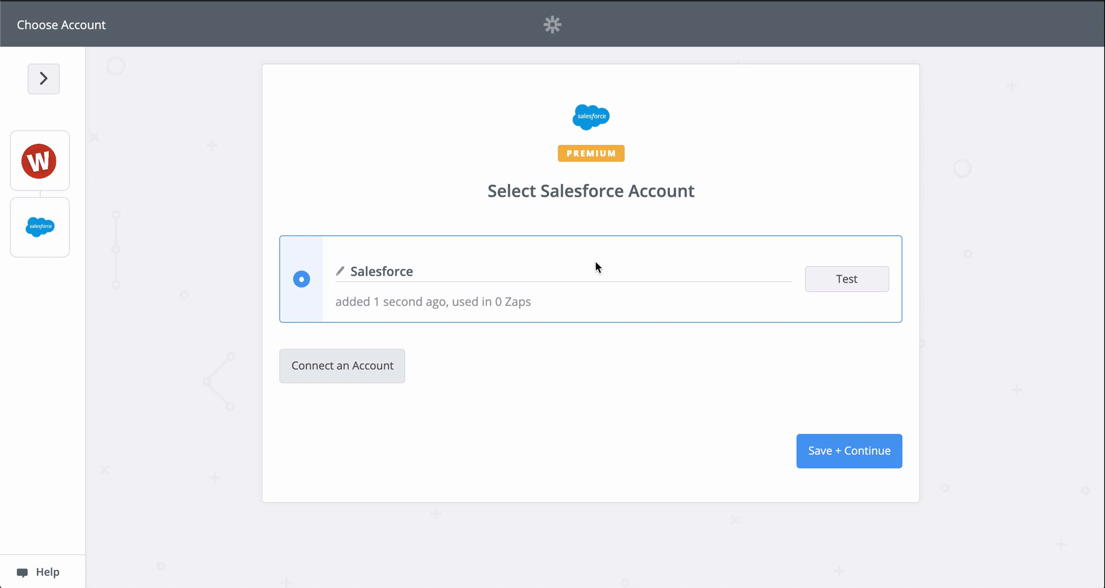
click(848, 451)
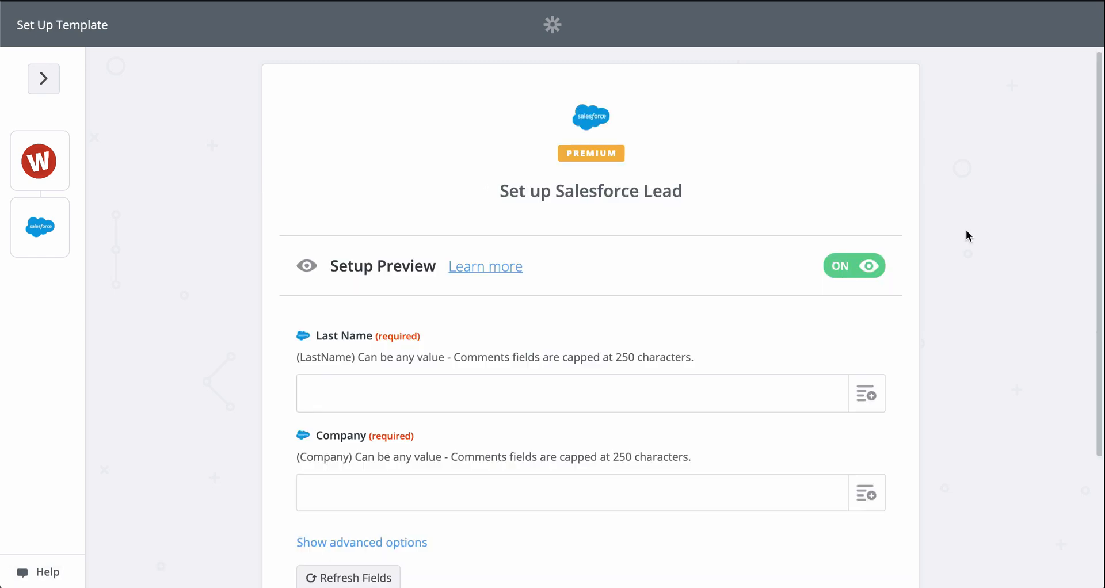
Map Last Name to the entry's name answer and Company to its company answer.
scroll(down, 3)
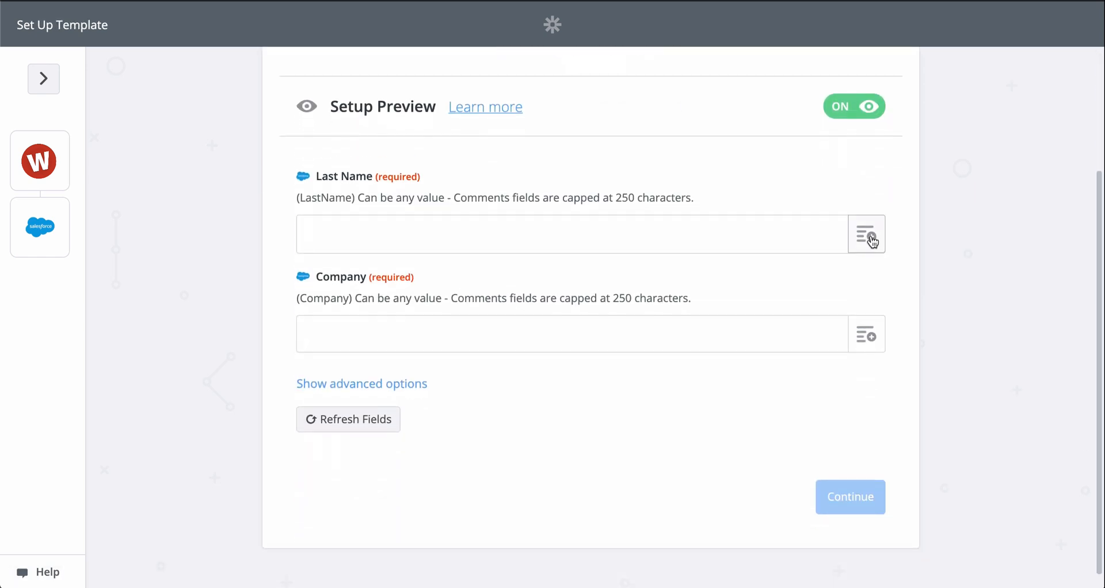
click(866, 234)
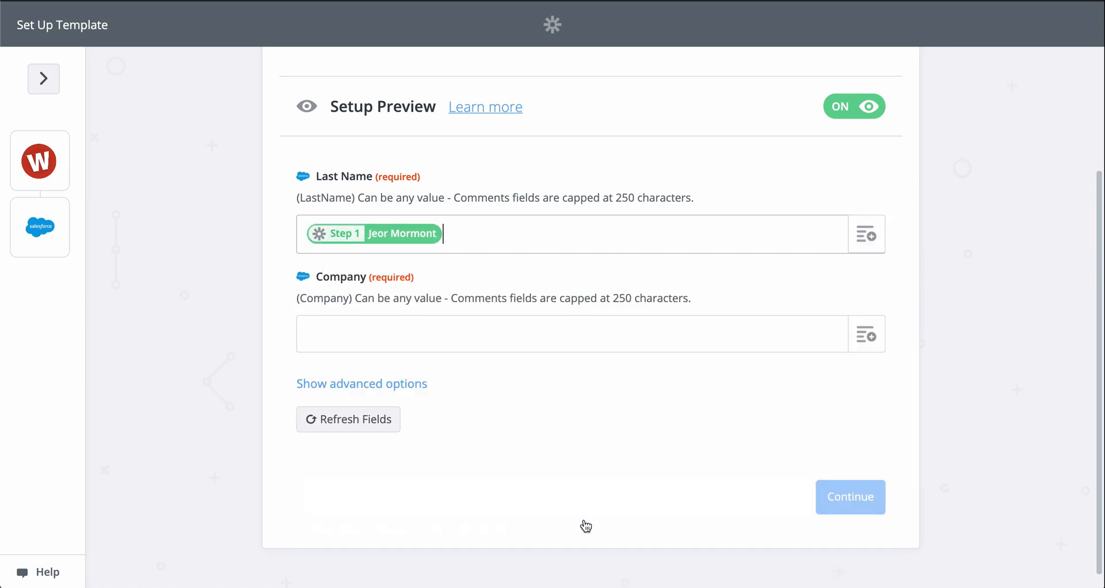
click(867, 334)
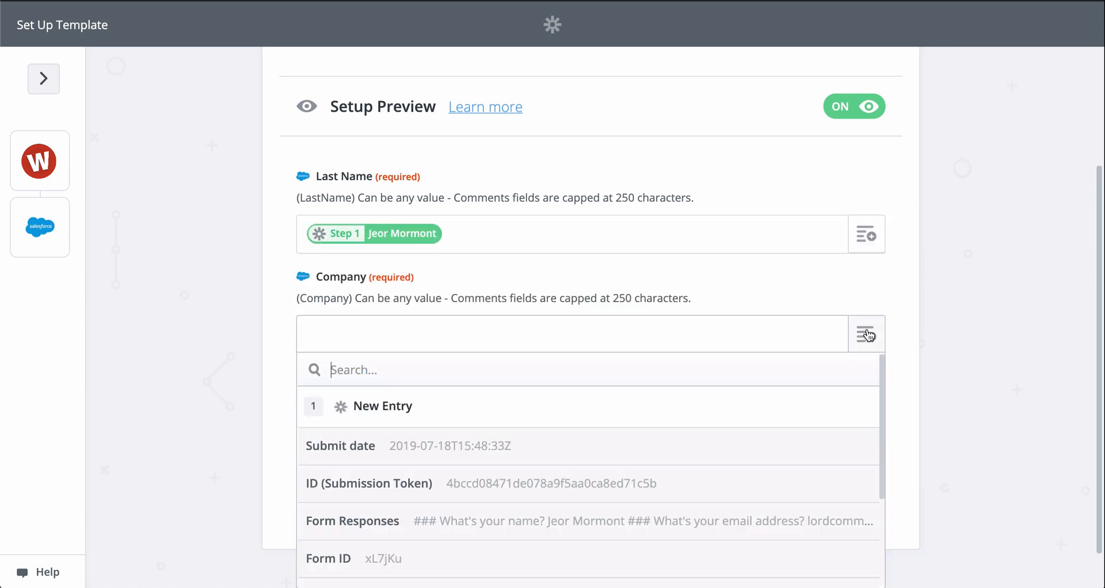
scroll(down, 3)
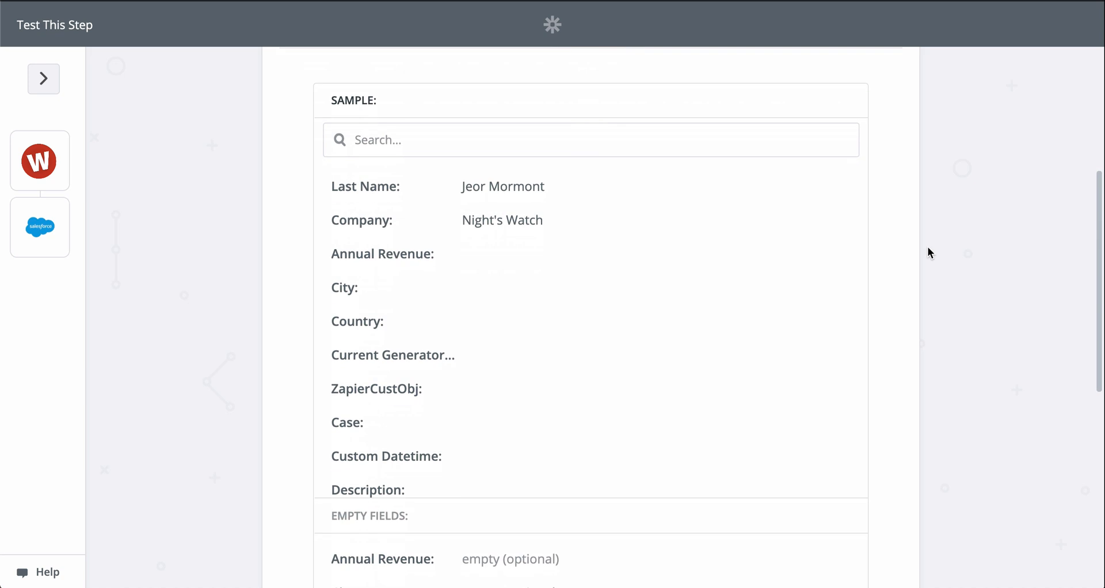
scroll(down, 3)
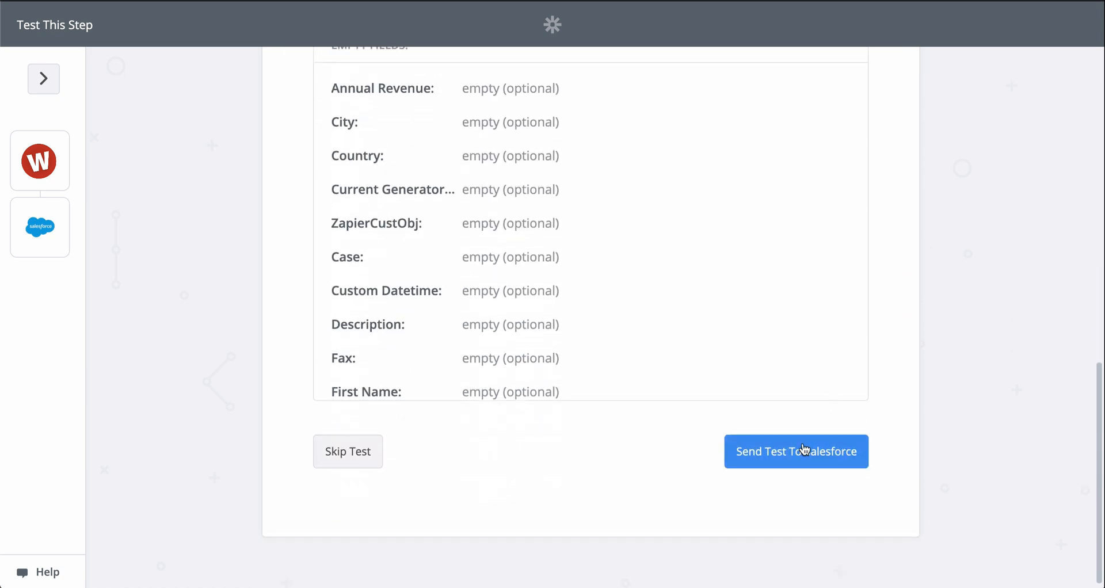
click(795, 451)
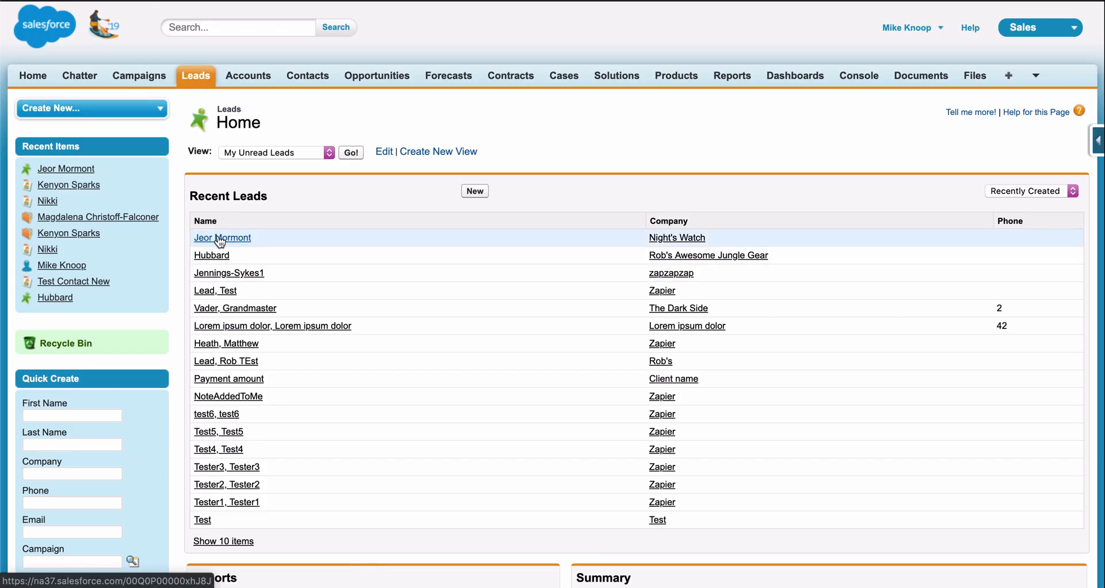
Open the Jeor Mormont lead record in Salesforce and look through its details.
click(222, 237)
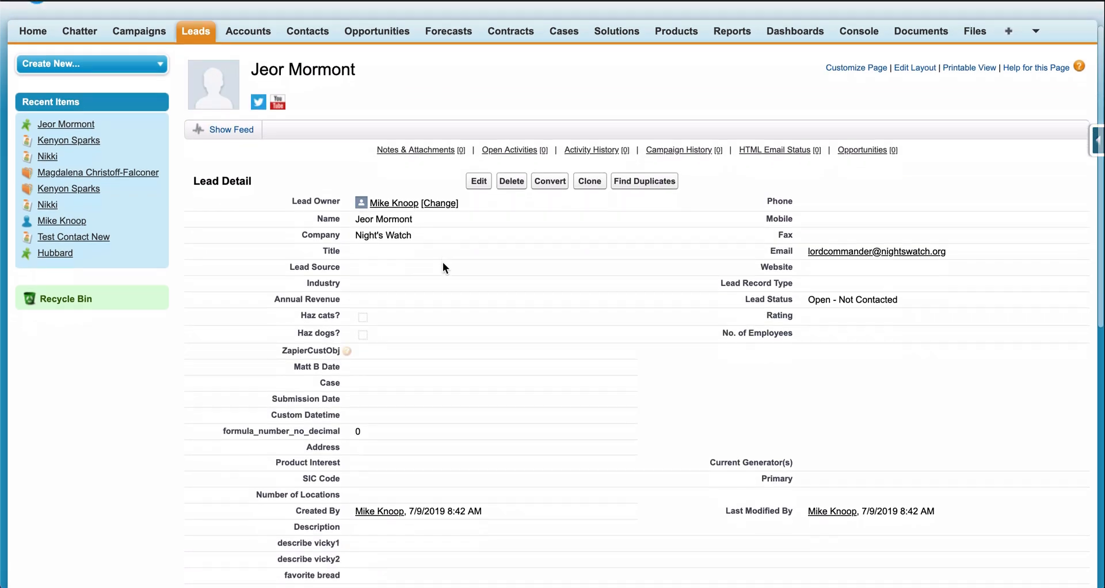
scroll(down, 3)
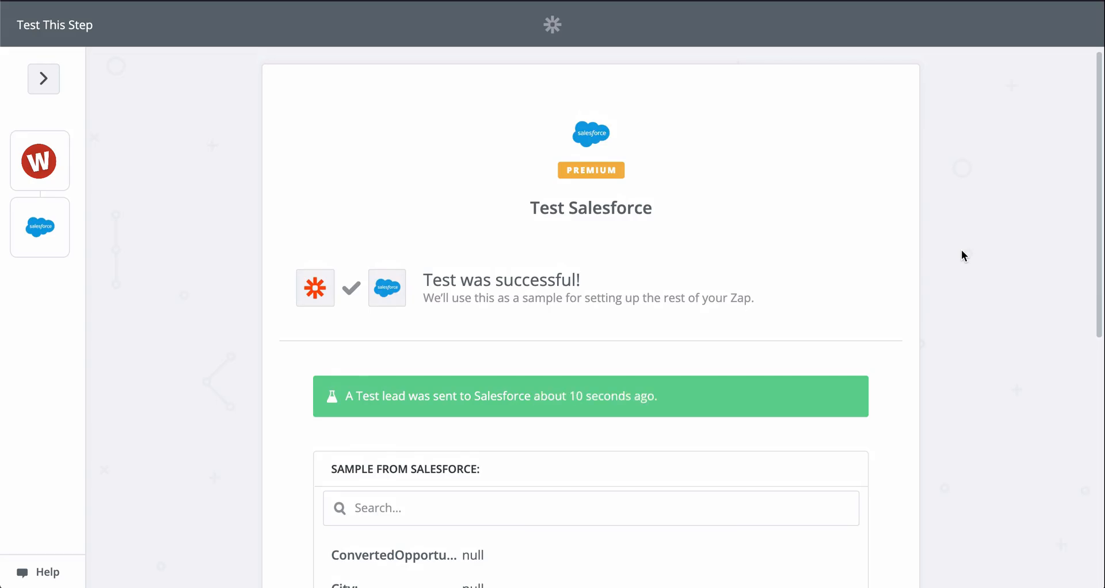
scroll(down, 3)
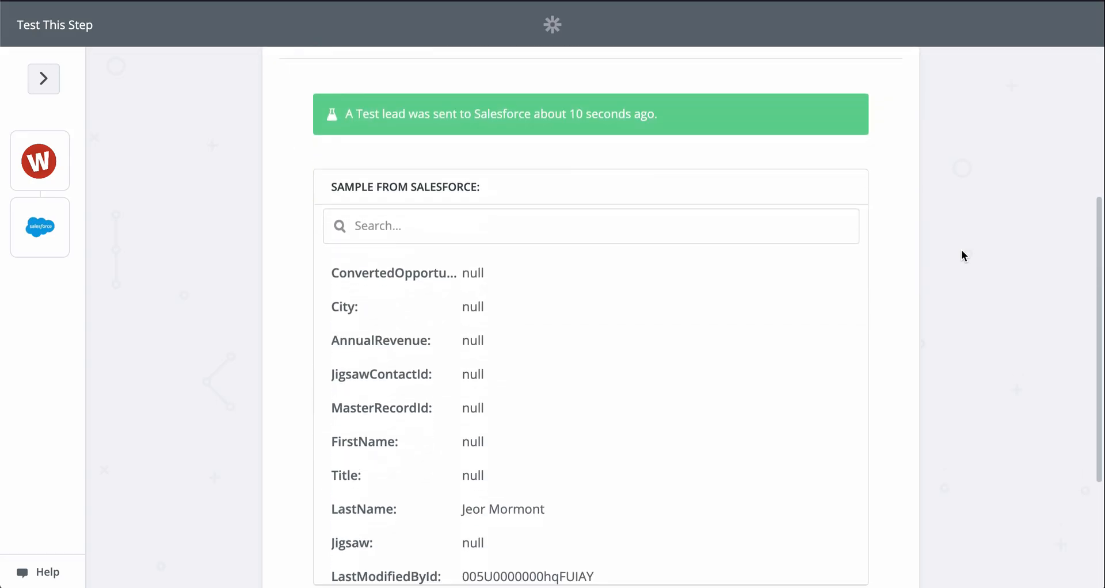